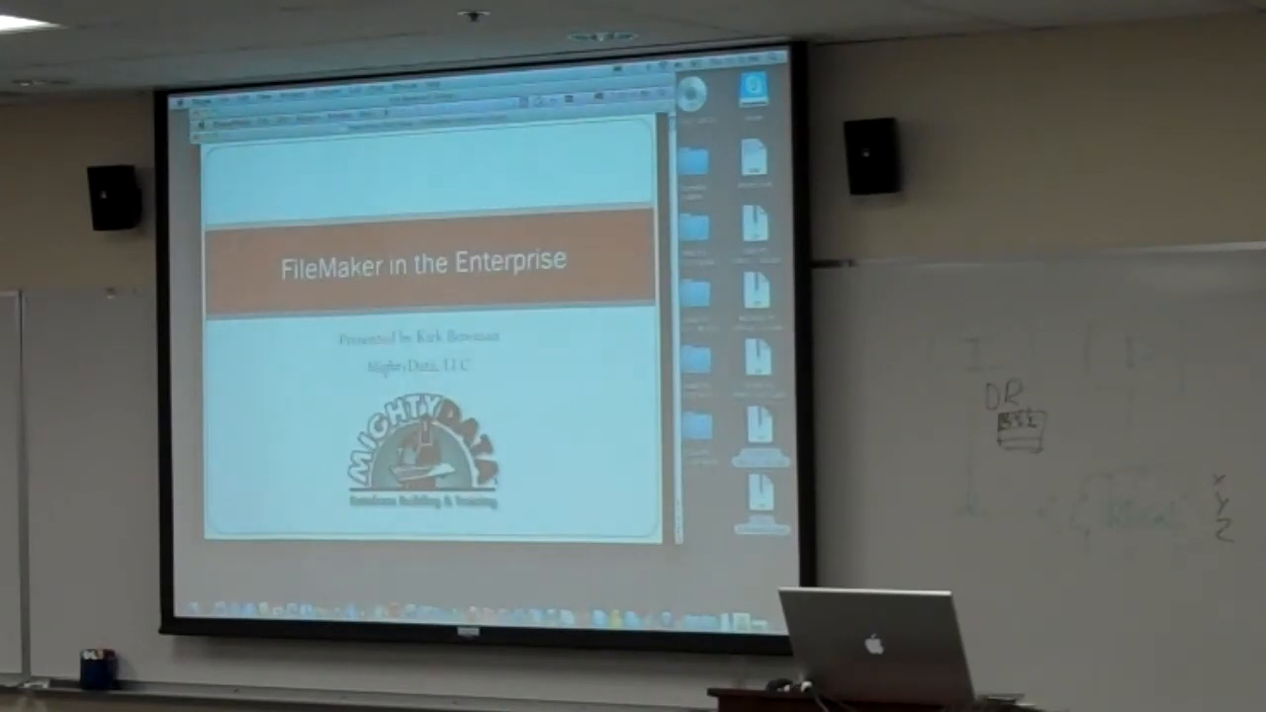
- Advance from the title slide to the Who Are You? audience-questions slide and reach the Keynote menu
key(right)
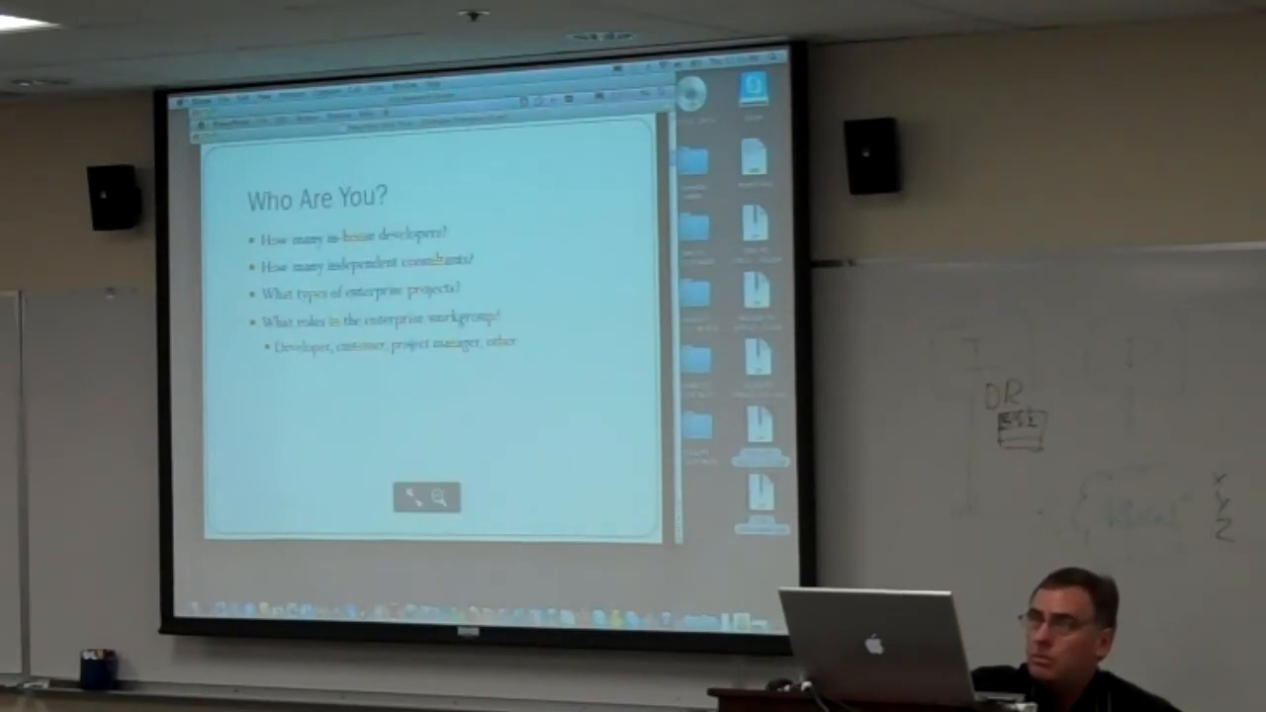
click(194, 107)
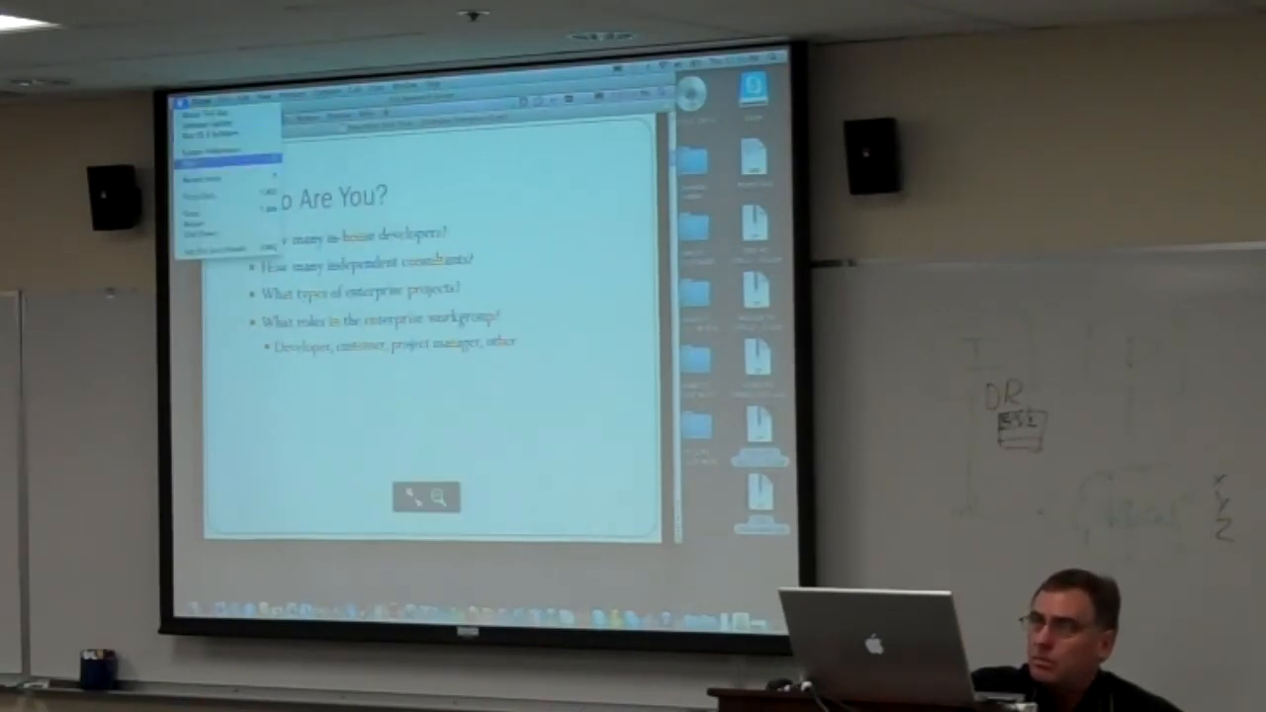